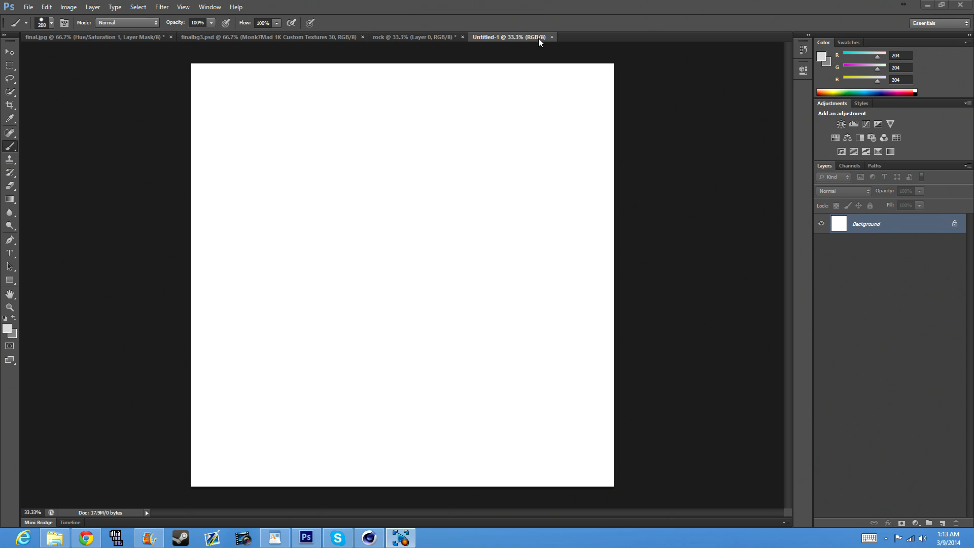
mouse_move(504, 40)
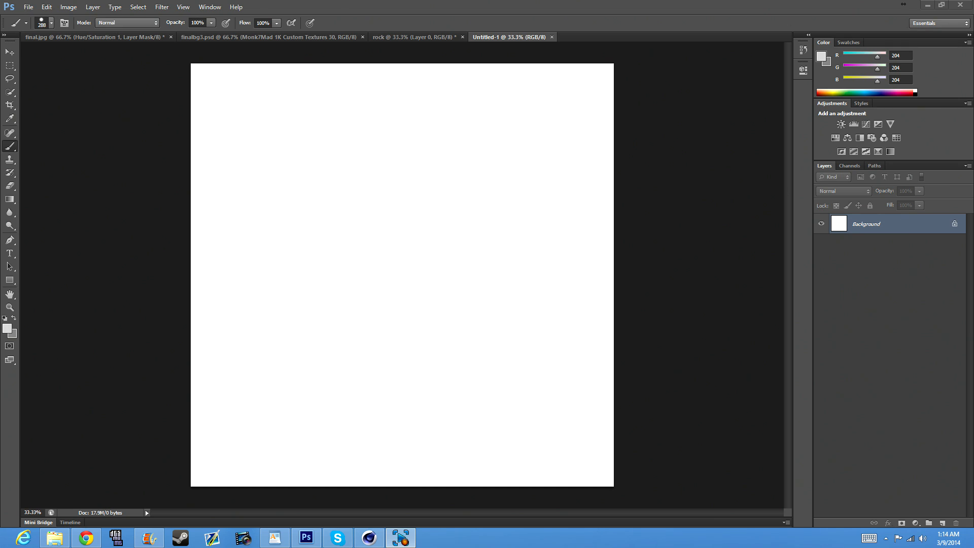
mouse_move(17, 5)
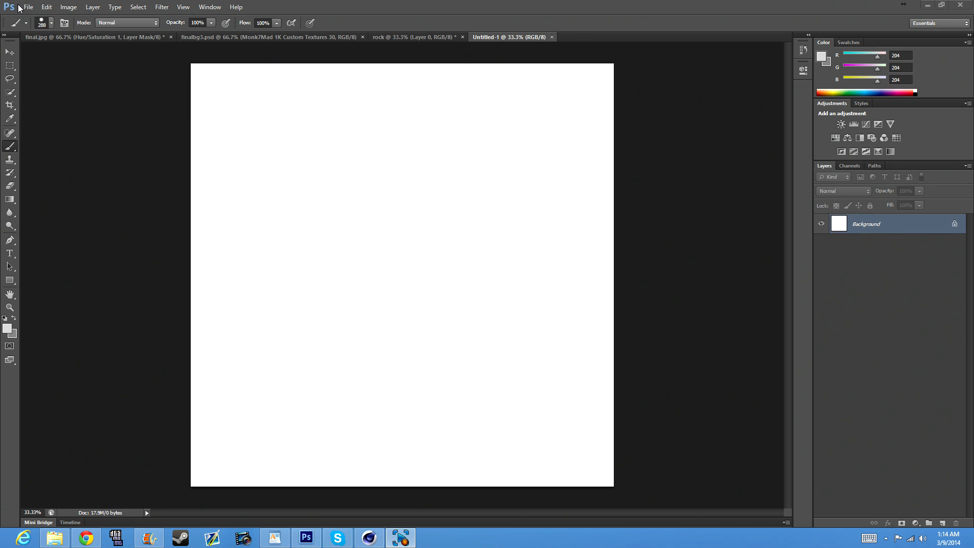
mouse_move(200, 70)
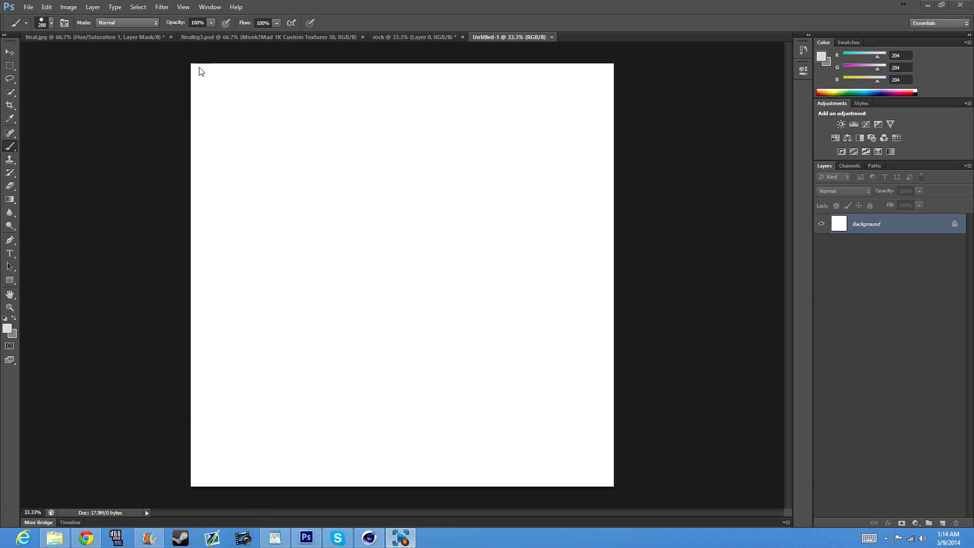
mouse_move(196, 83)
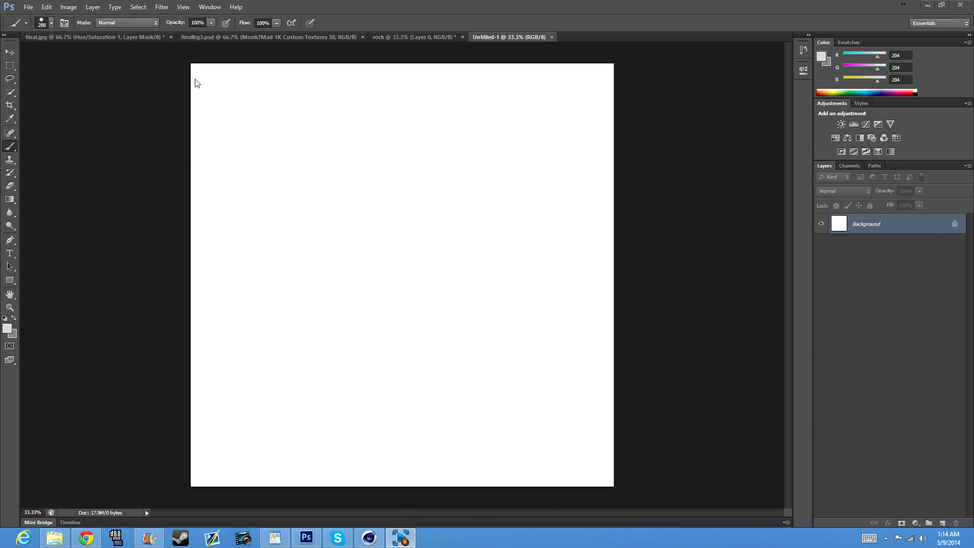
mouse_move(384, 100)
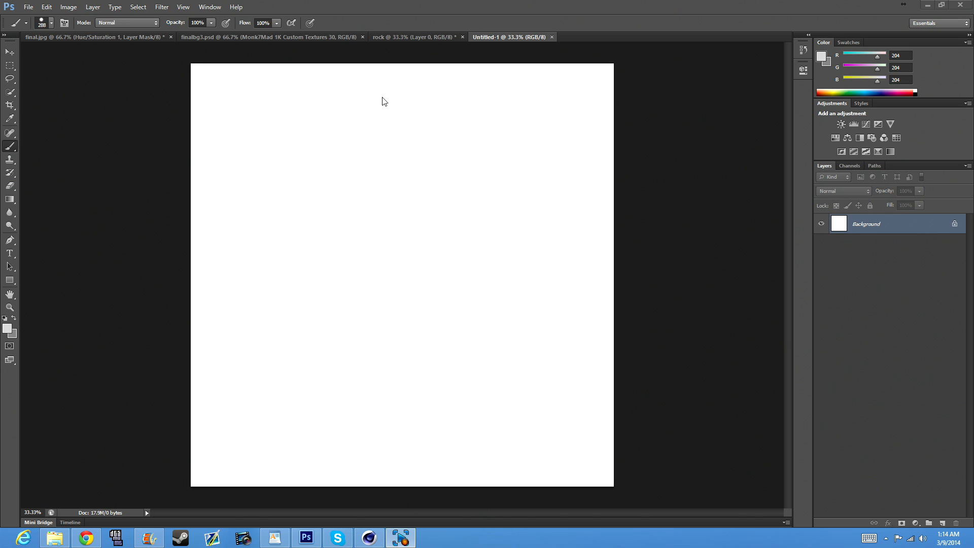
mouse_move(311, 11)
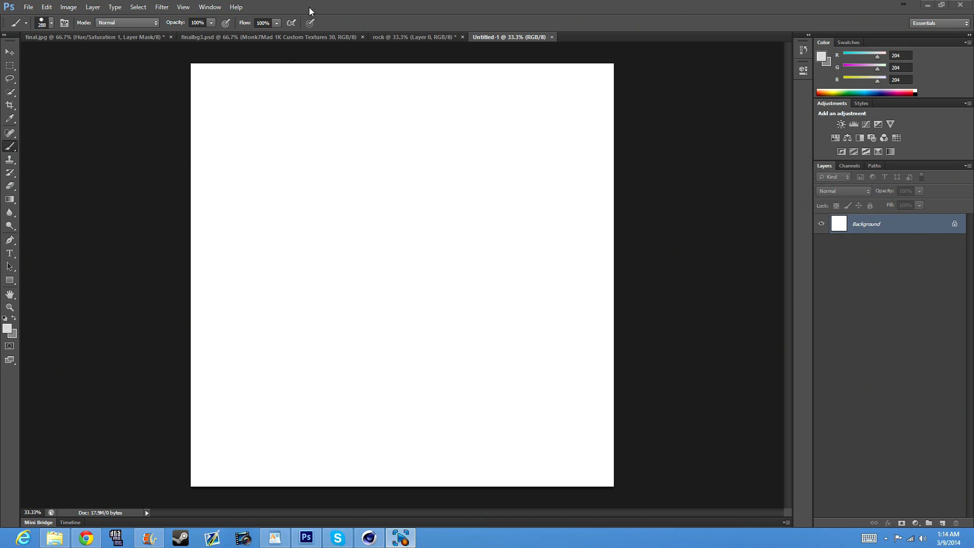
mouse_move(416, 154)
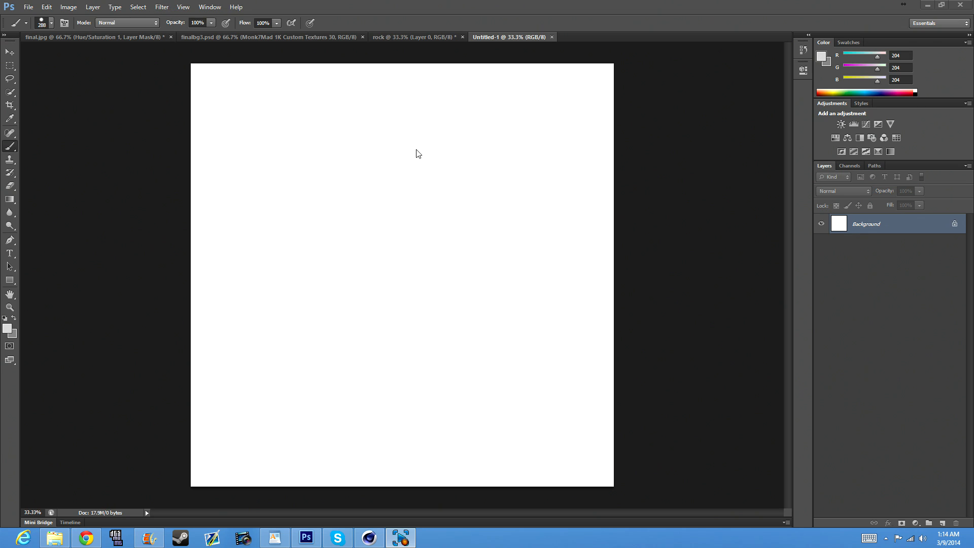
mouse_move(21, 326)
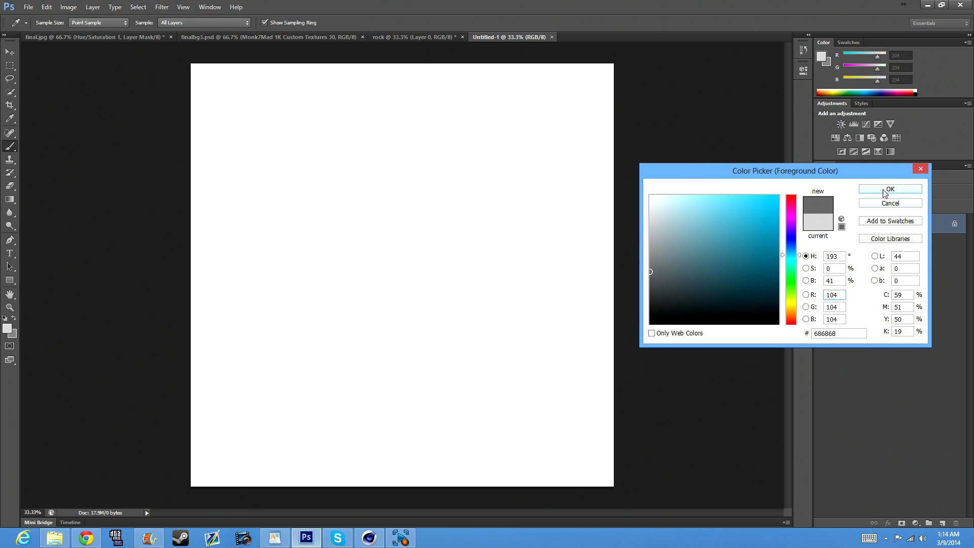
Confirm the 104, 104, 104 mid grey as the foreground colour
left_click(890, 189)
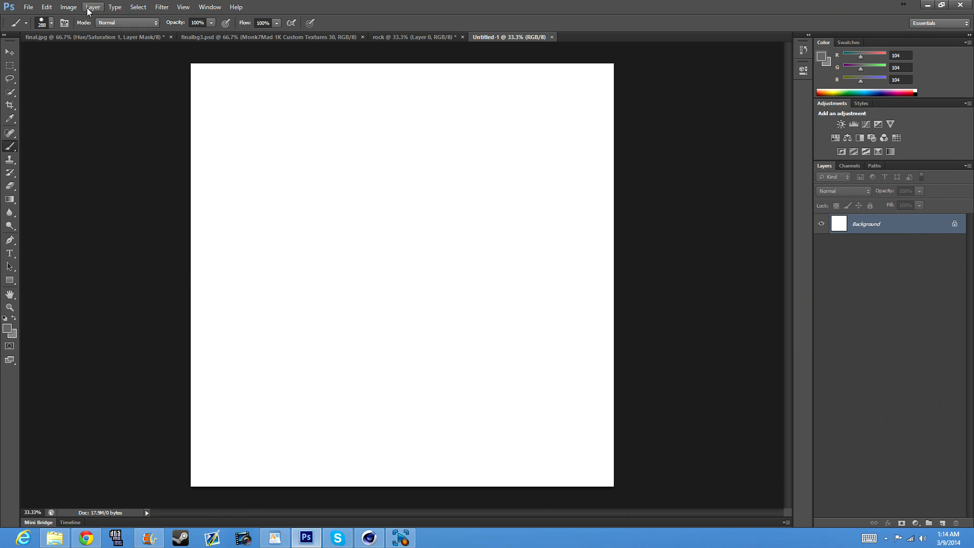
mouse_move(189, 21)
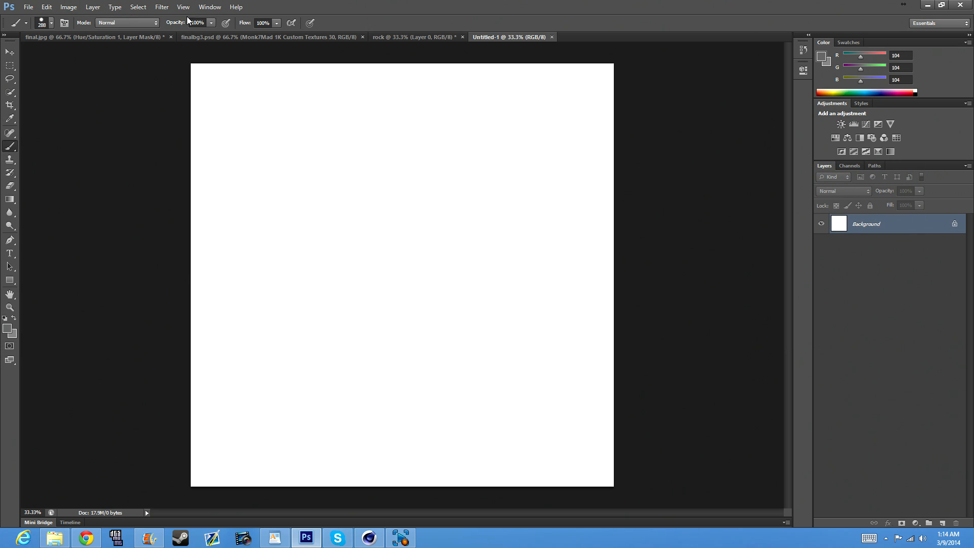
left_click(161, 7)
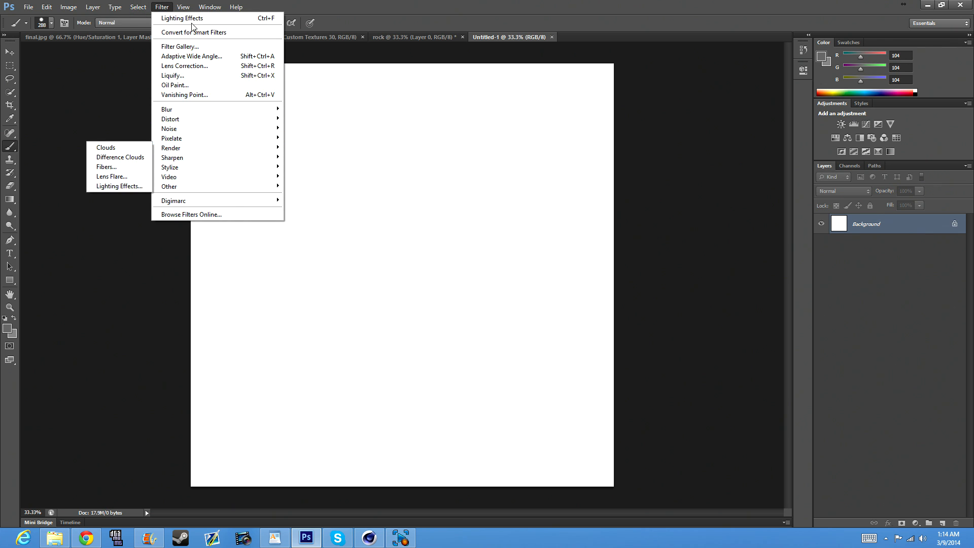
mouse_move(211, 148)
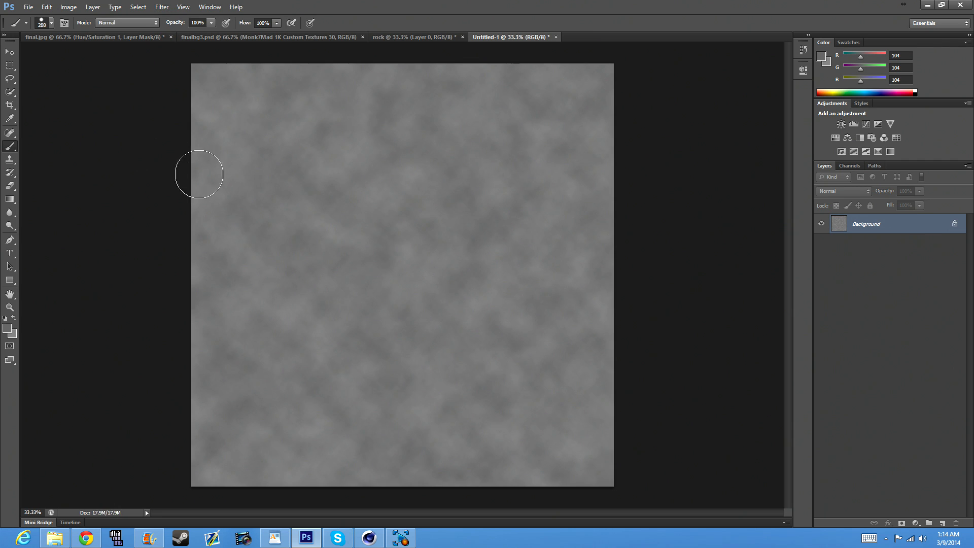
mouse_move(565, 247)
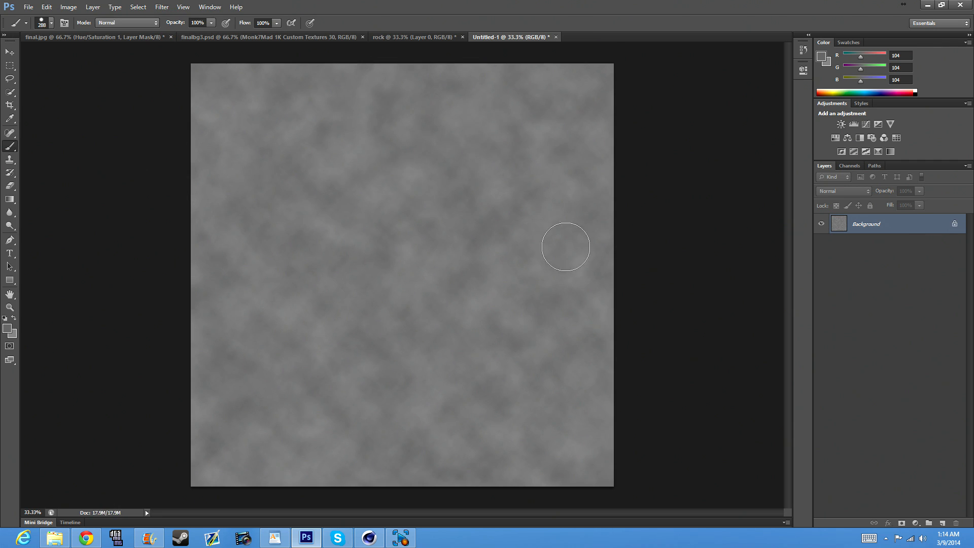
mouse_move(490, 168)
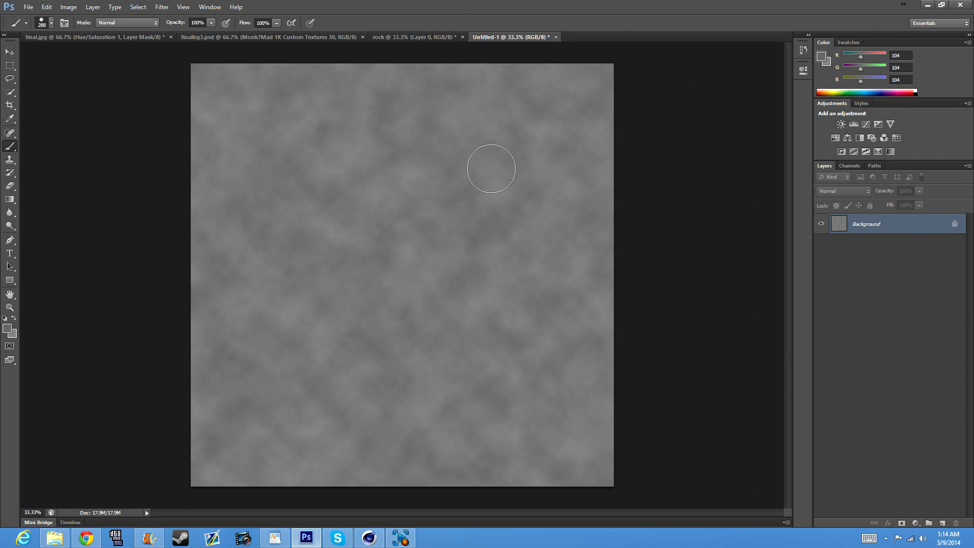
mouse_move(539, 193)
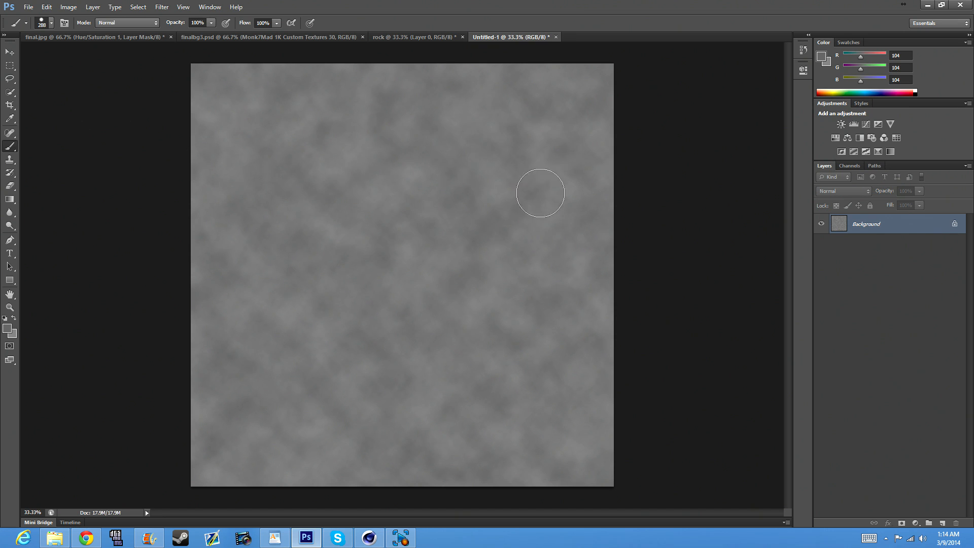
mouse_move(581, 222)
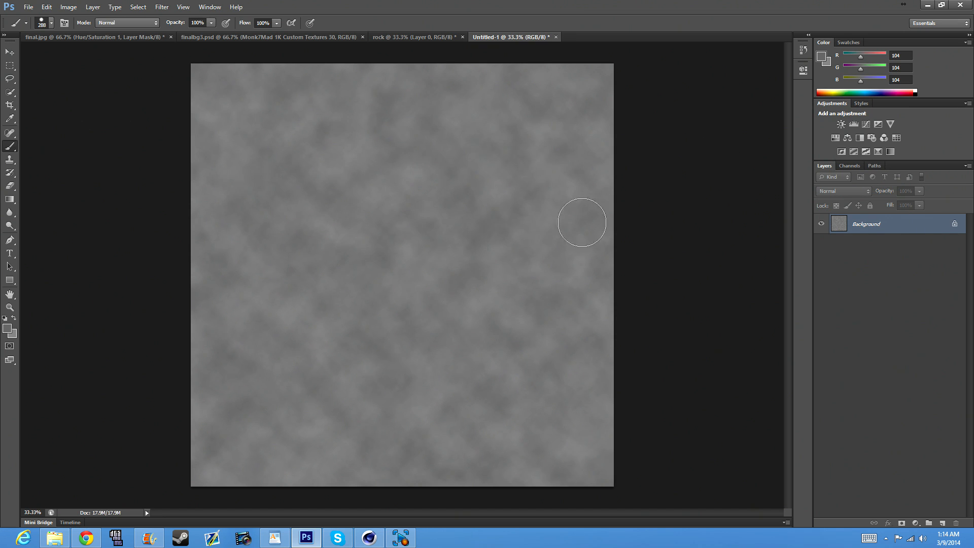
mouse_move(196, 131)
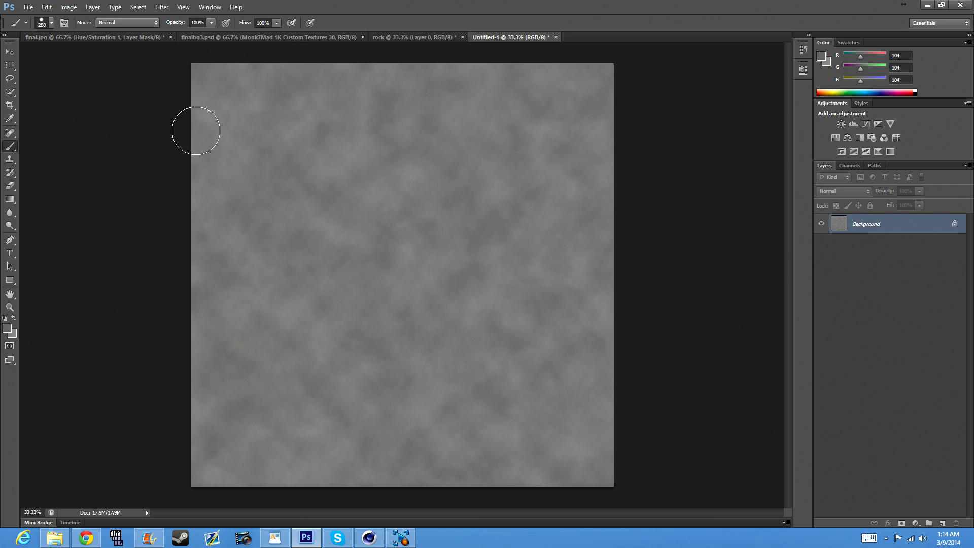
mouse_move(866, 173)
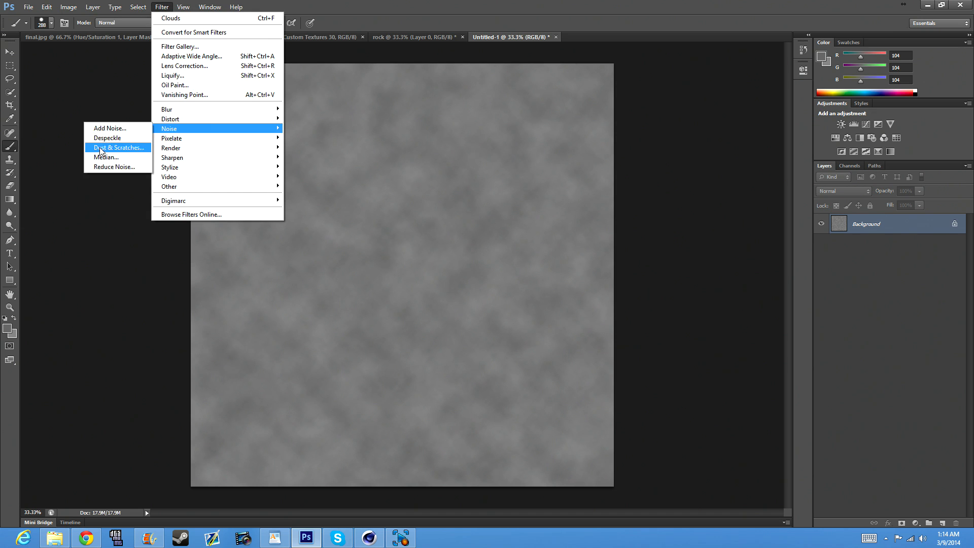
Add 5% Gaussian monochromatic noise to the grey clouds layer
left_click(110, 128)
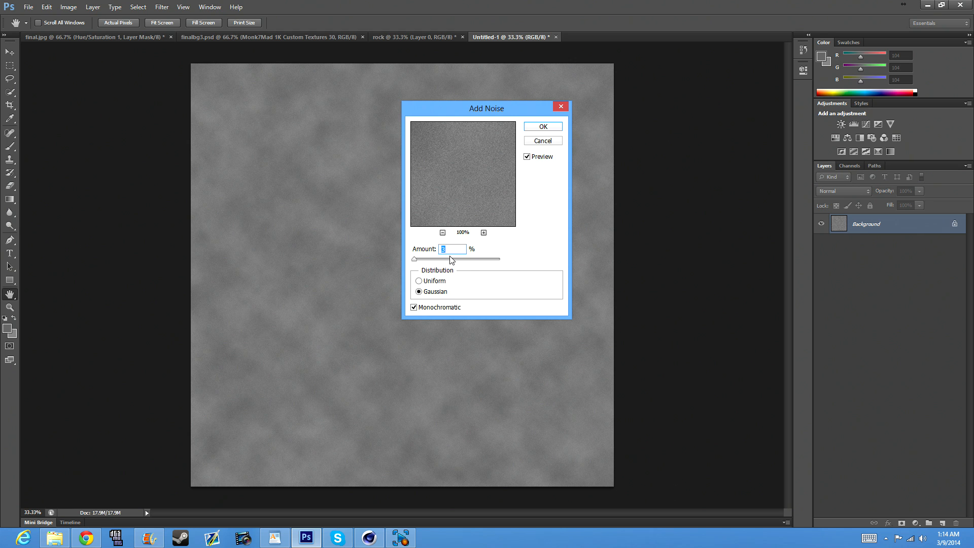
type("5")
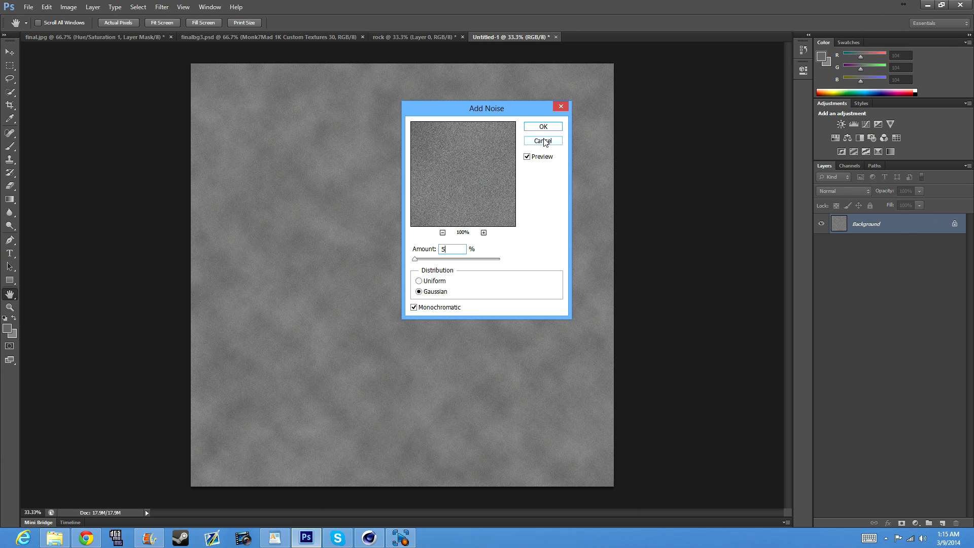
left_click(542, 140)
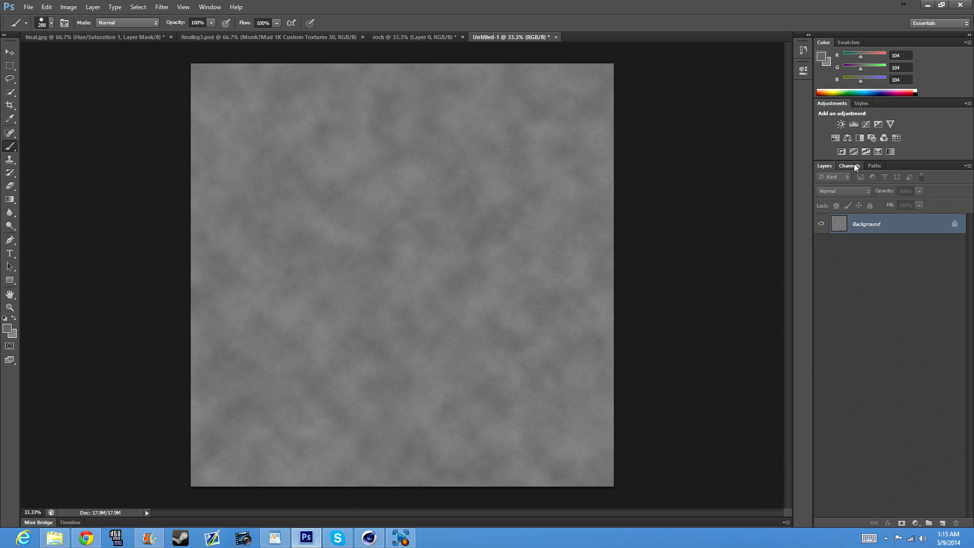
Create a new black Alpha 1 channel from the Channels panel
left_click(849, 166)
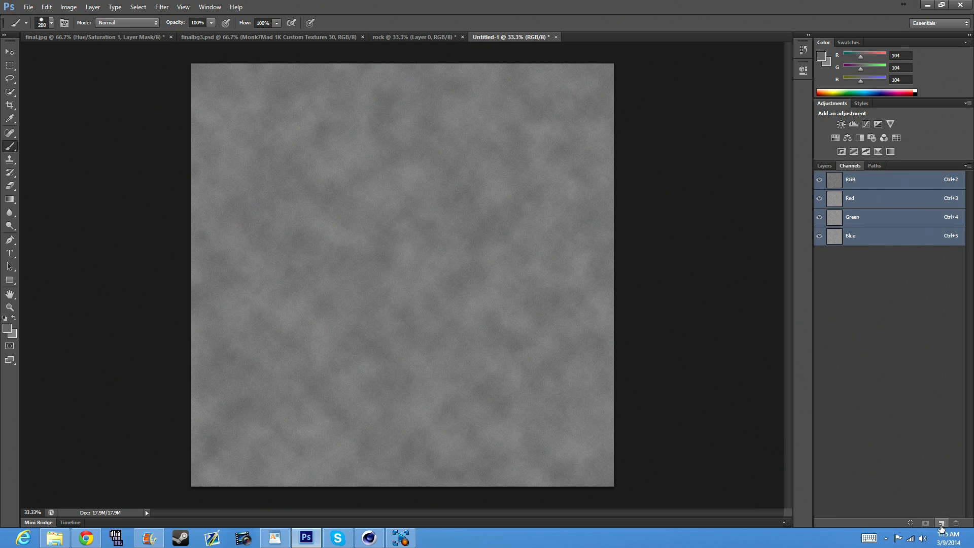
left_click(940, 522)
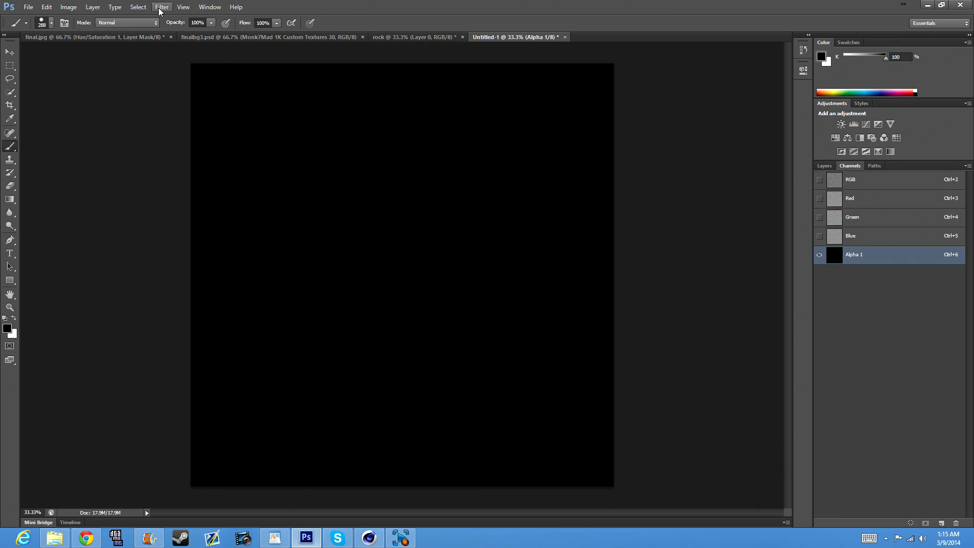
left_click(161, 7)
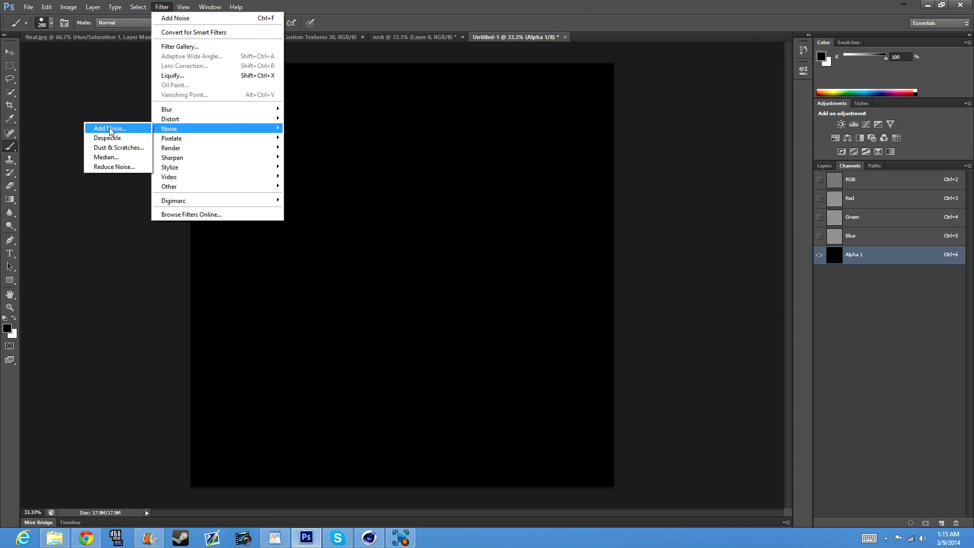
Add 5% Gaussian noise to the Alpha 1 channel
left_click(109, 129)
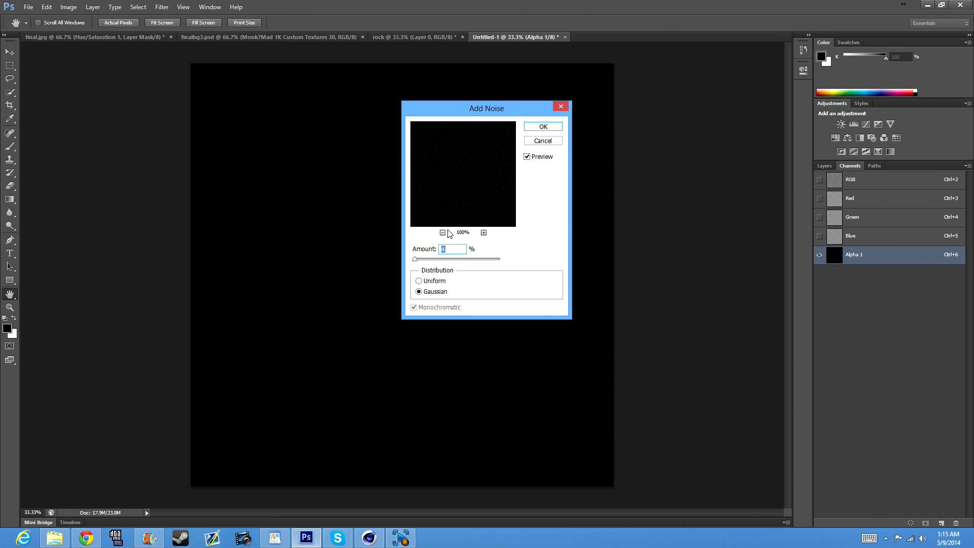
type("5")
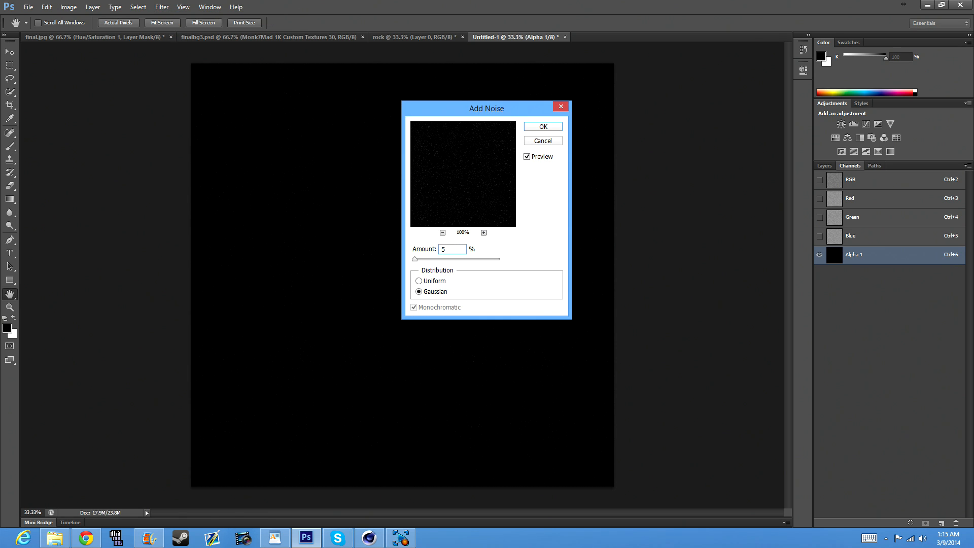
left_click(542, 126)
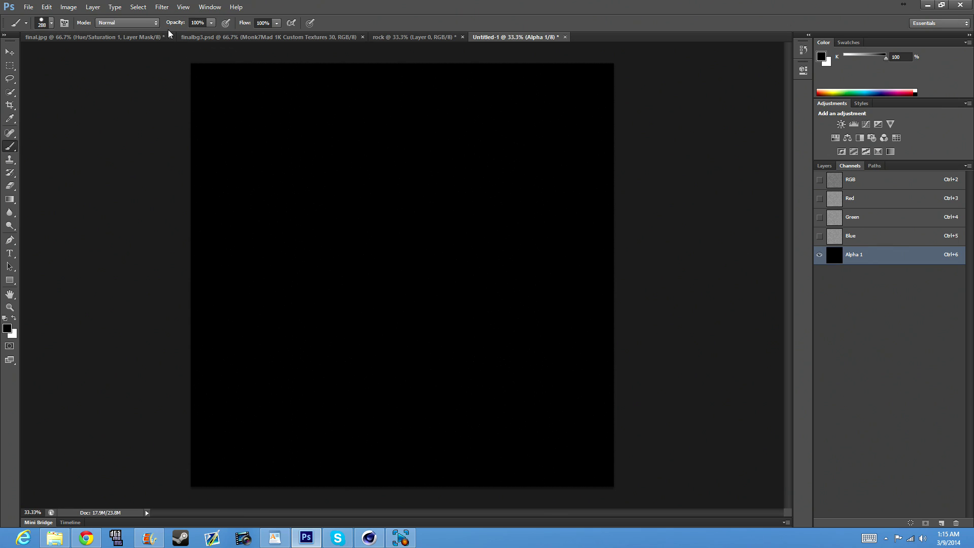
Reapply Difference Clouds five times on Alpha 1 for a dense veined pattern, then return to the image
left_click(162, 7)
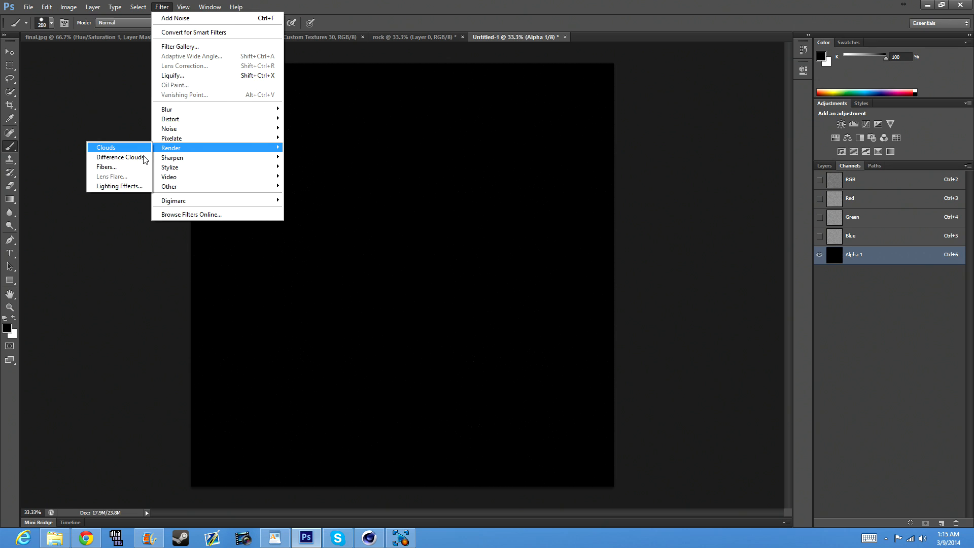
left_click(105, 147)
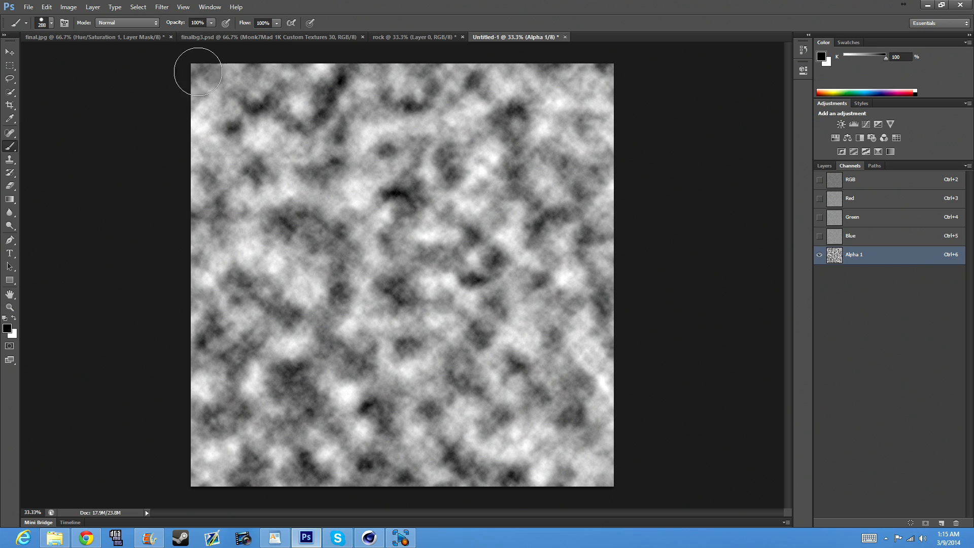
left_click(162, 7)
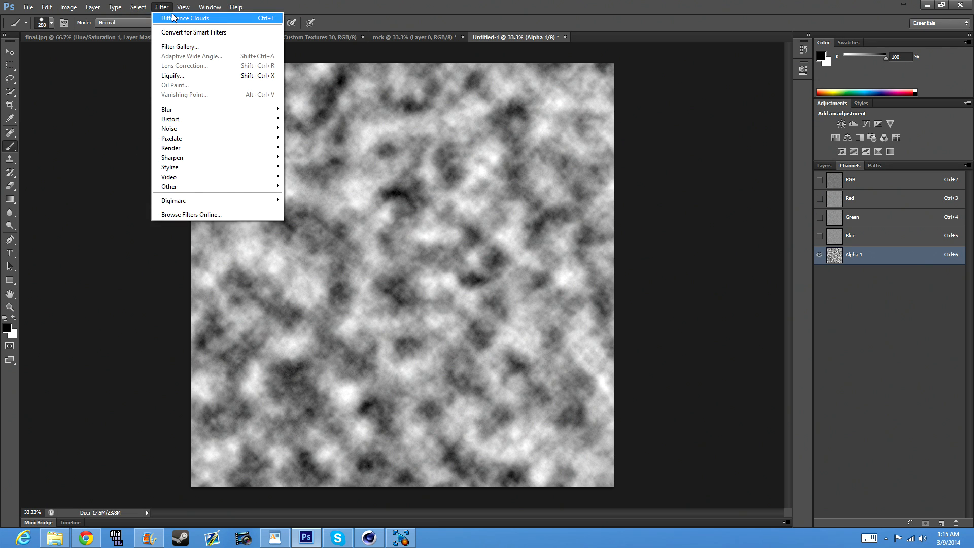
left_click(185, 17)
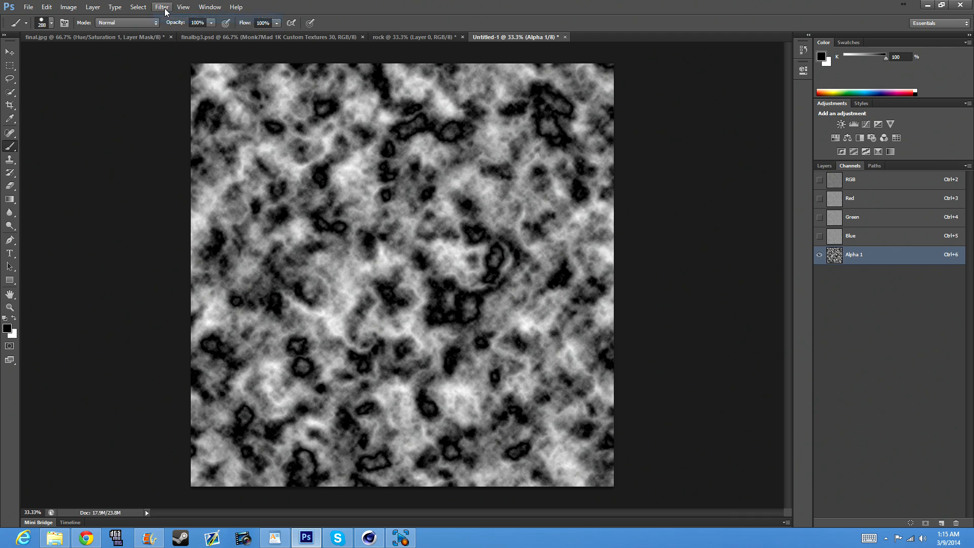
left_click(162, 7)
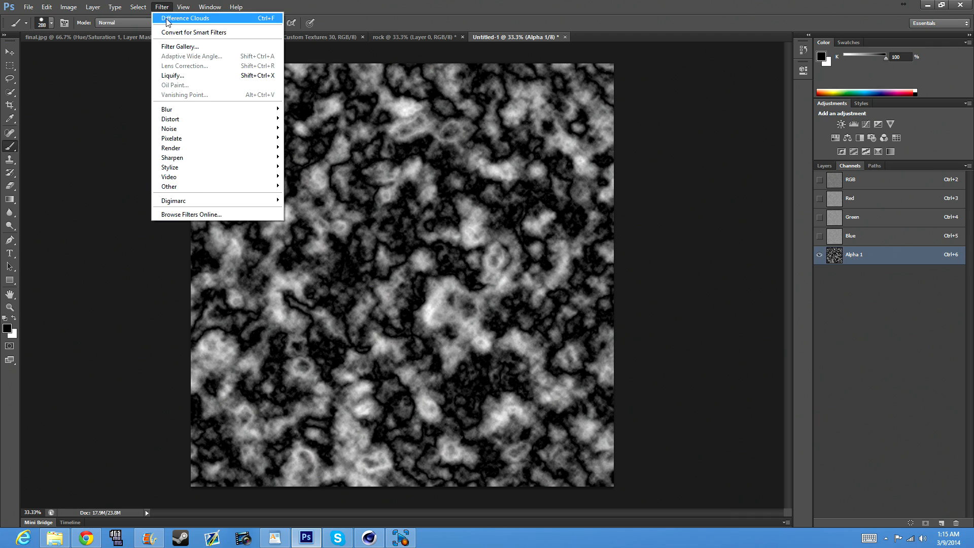
left_click(186, 17)
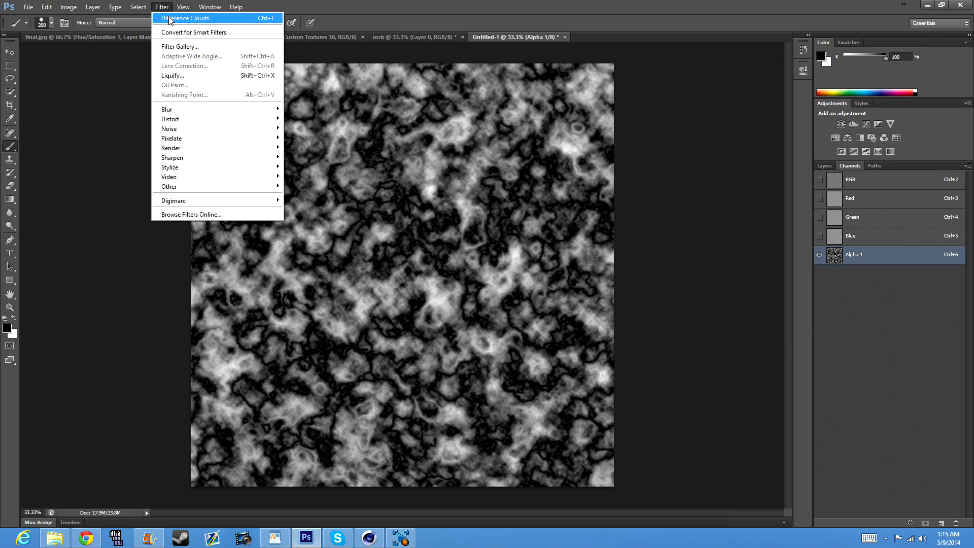
left_click(185, 18)
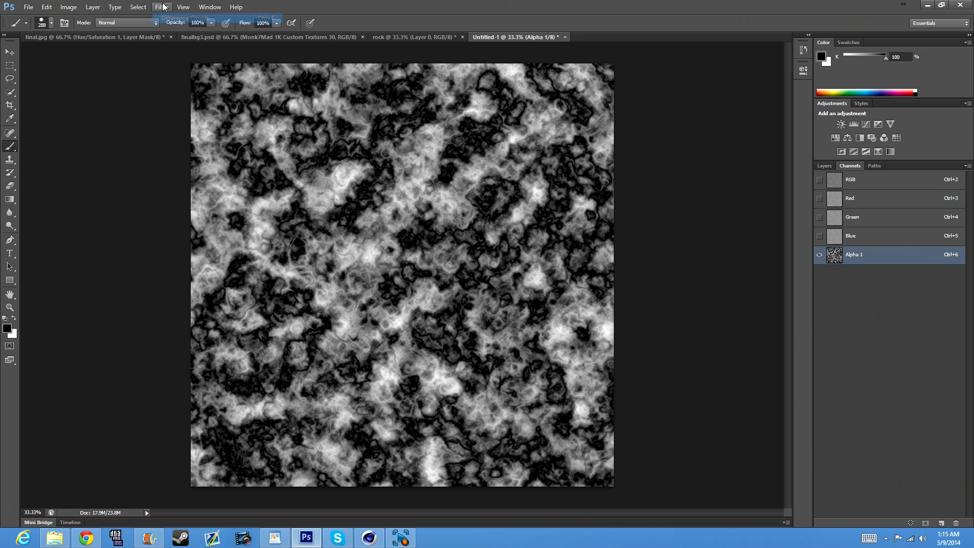
left_click(161, 7)
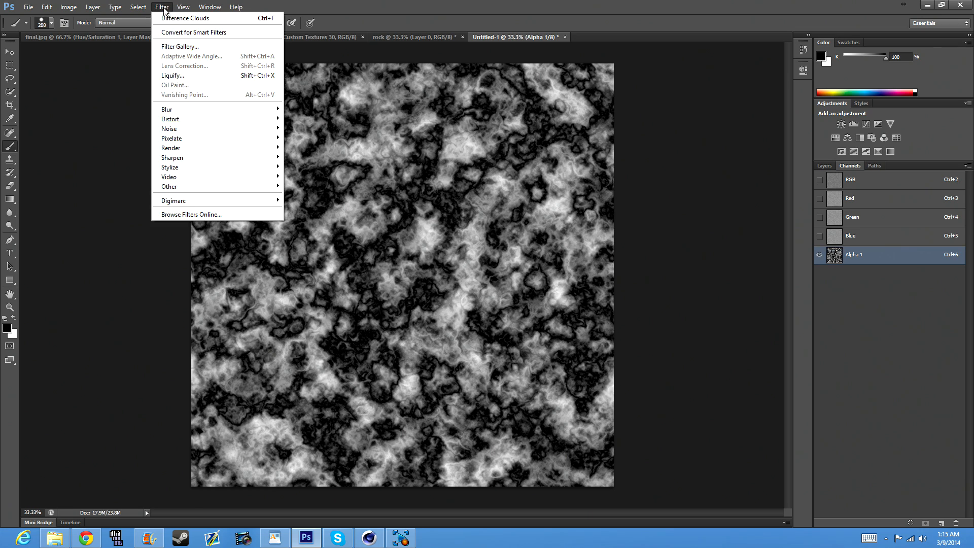
left_click(184, 18)
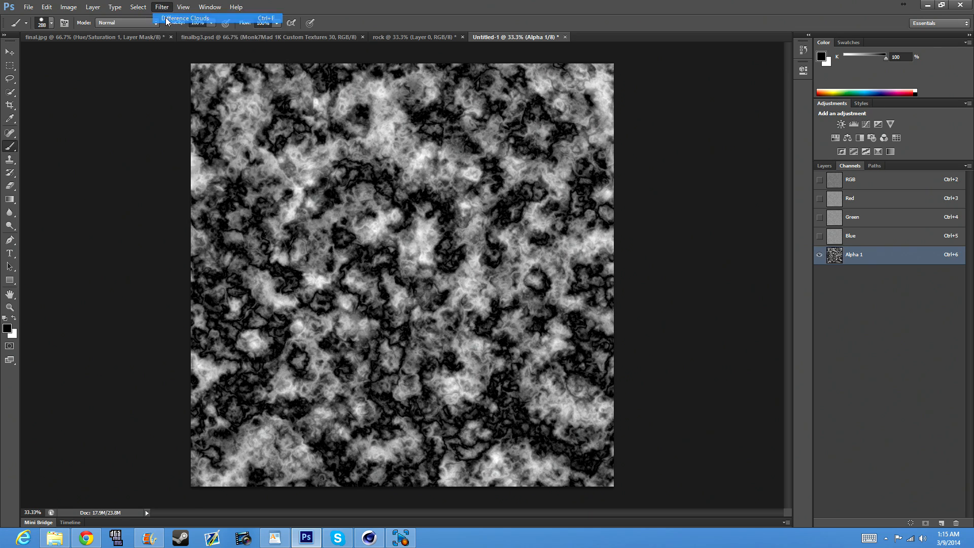
left_click(184, 18)
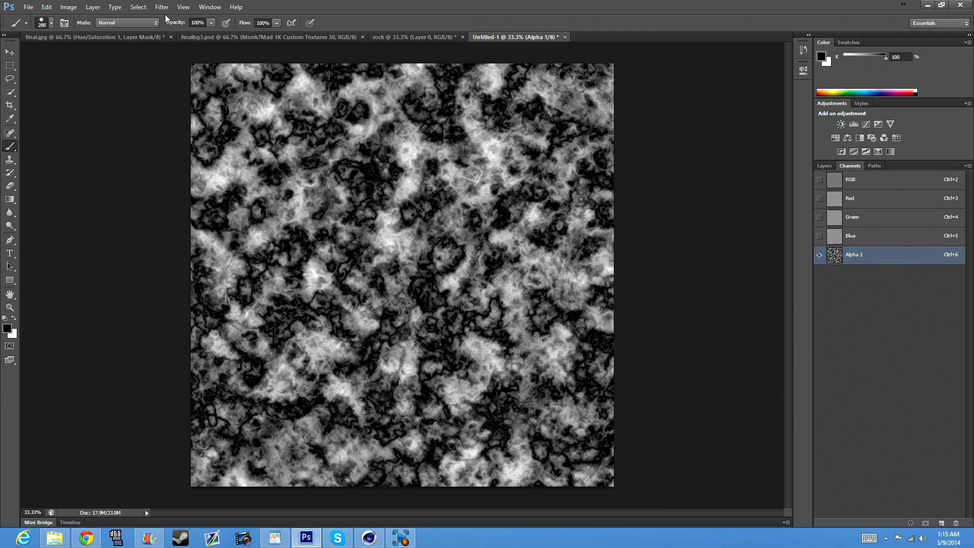
mouse_move(851, 237)
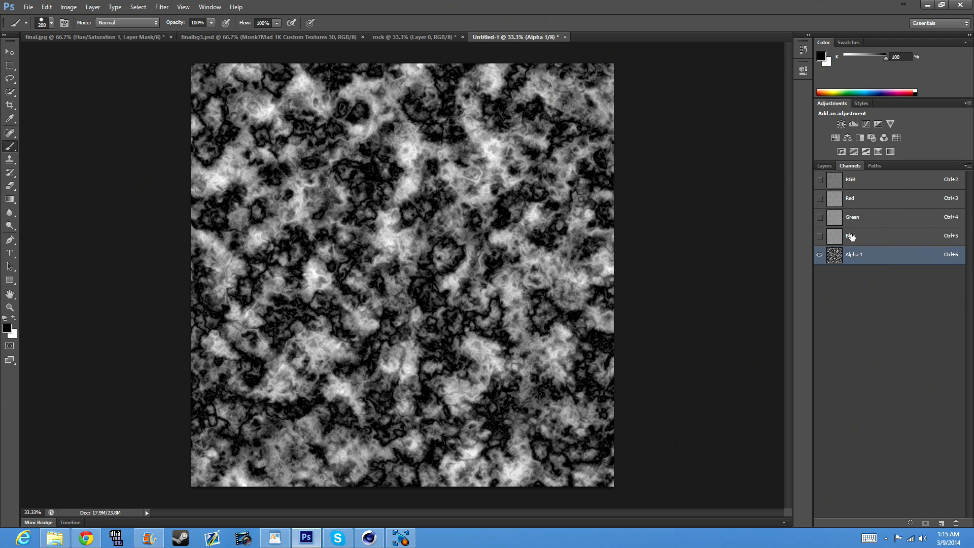
left_click(825, 165)
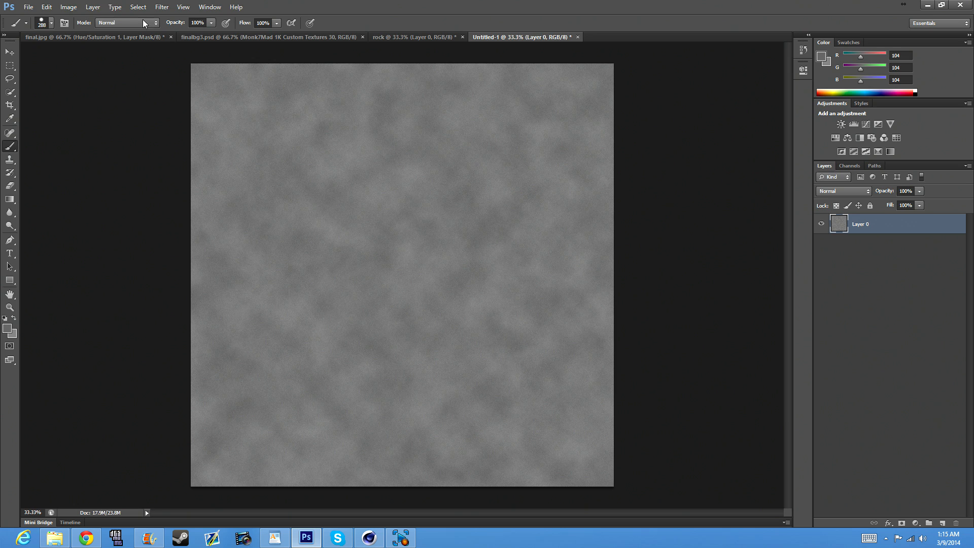
mouse_move(161, 7)
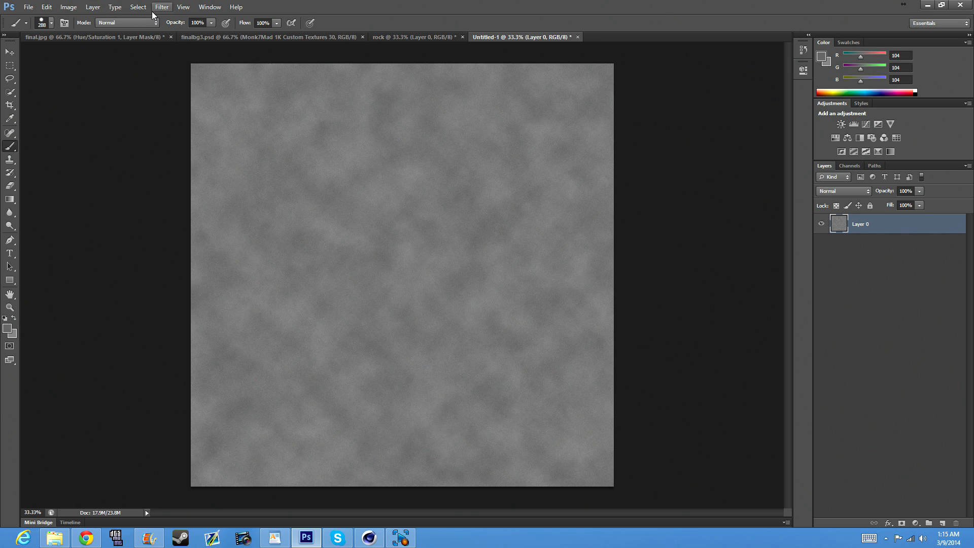
mouse_move(46, 7)
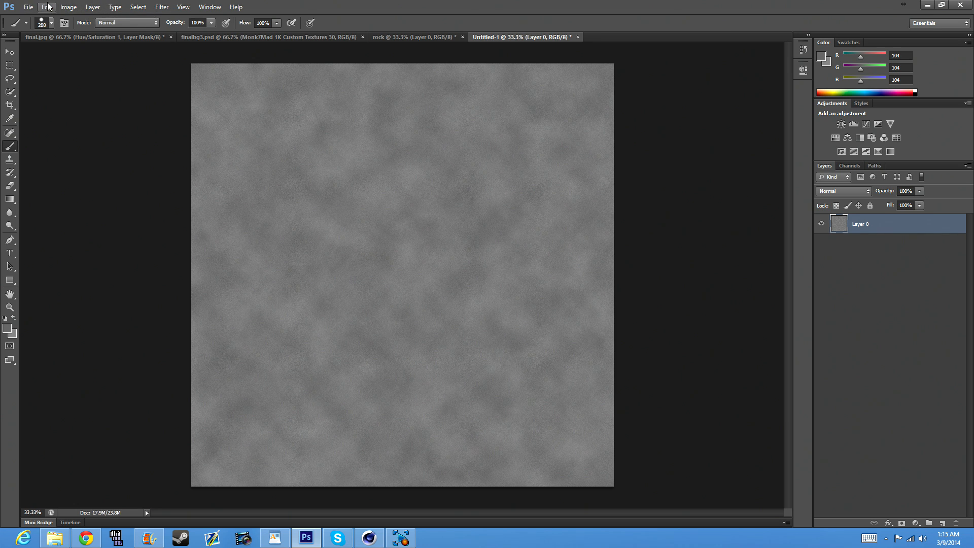
left_click(850, 166)
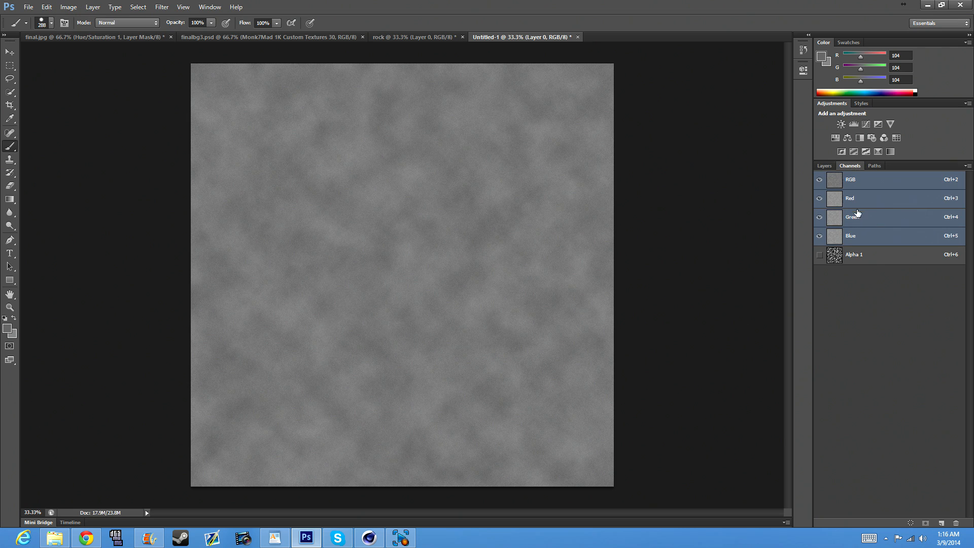
left_click(854, 254)
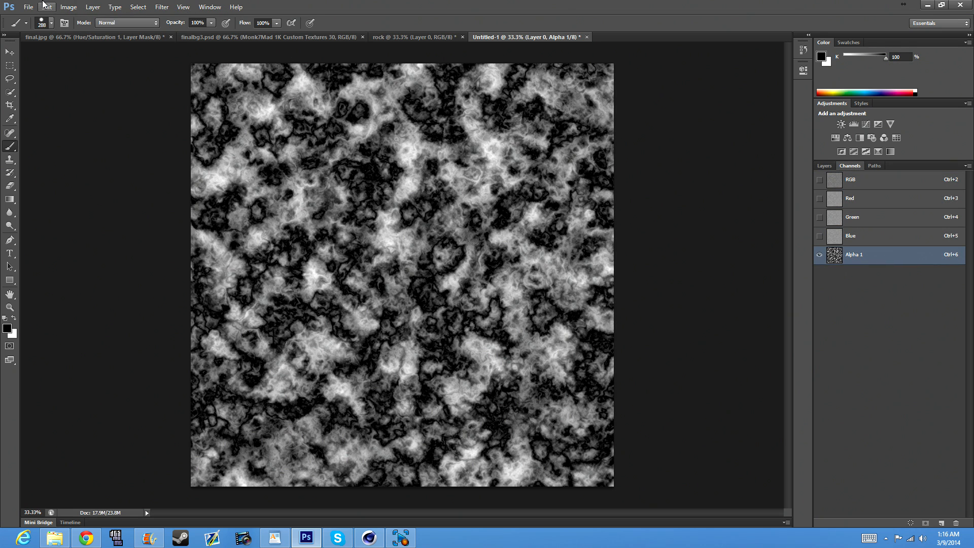
left_click(68, 7)
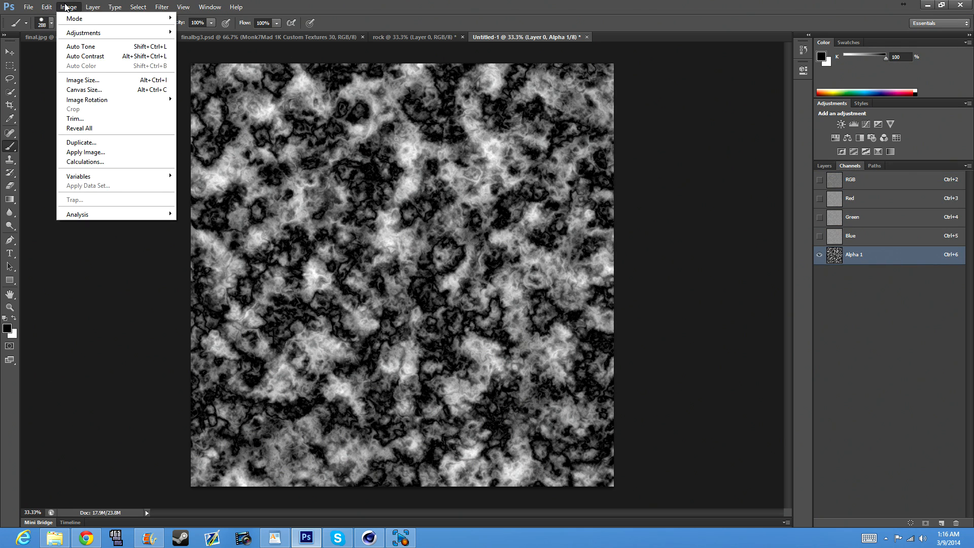
left_click(46, 7)
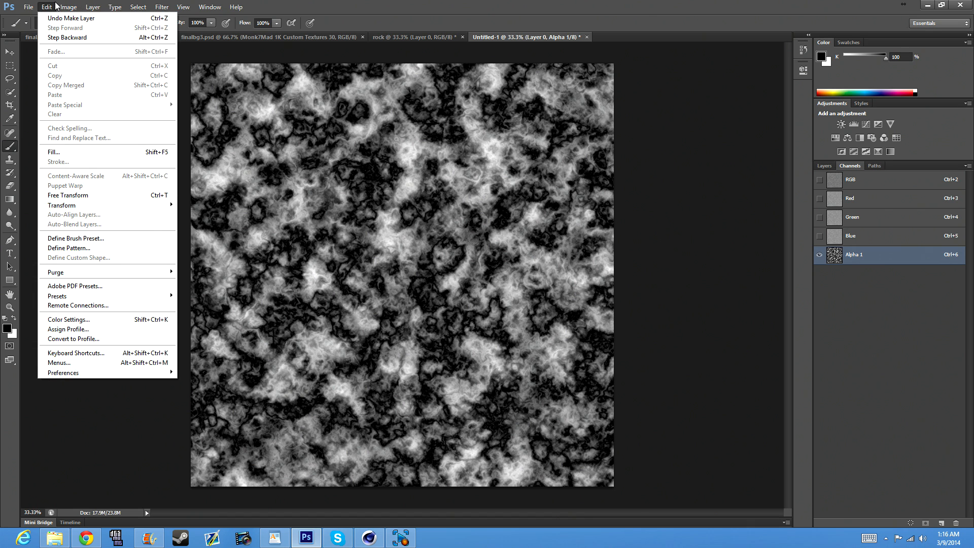
left_click(93, 7)
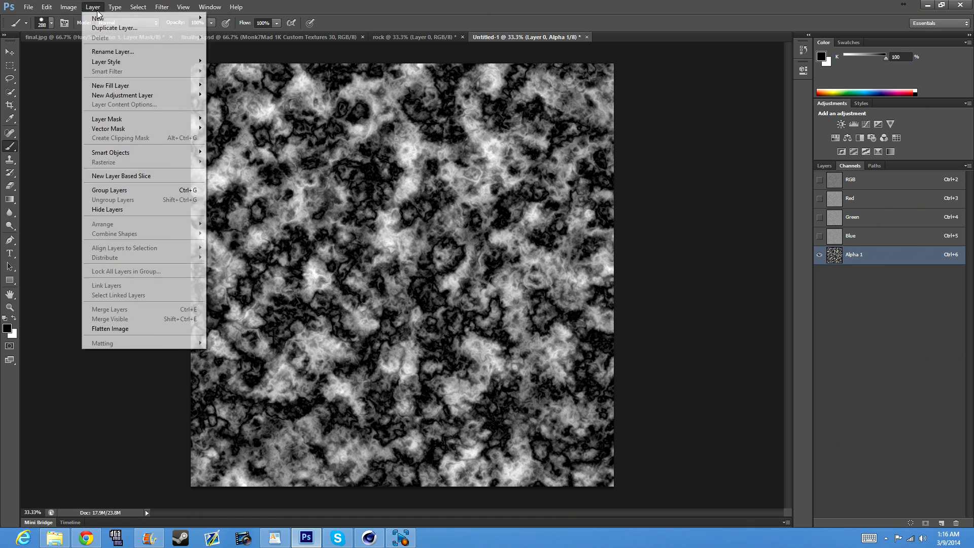
left_click(68, 7)
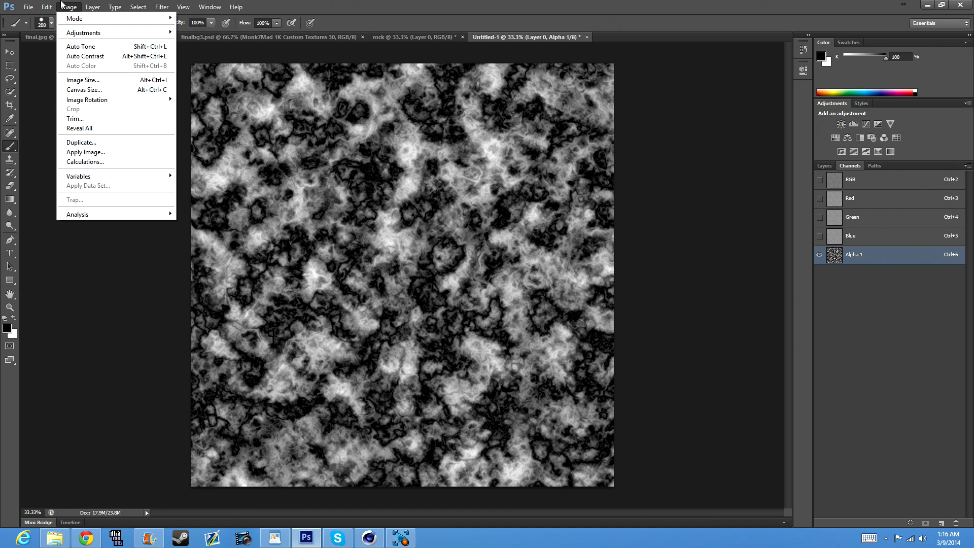
left_click(824, 165)
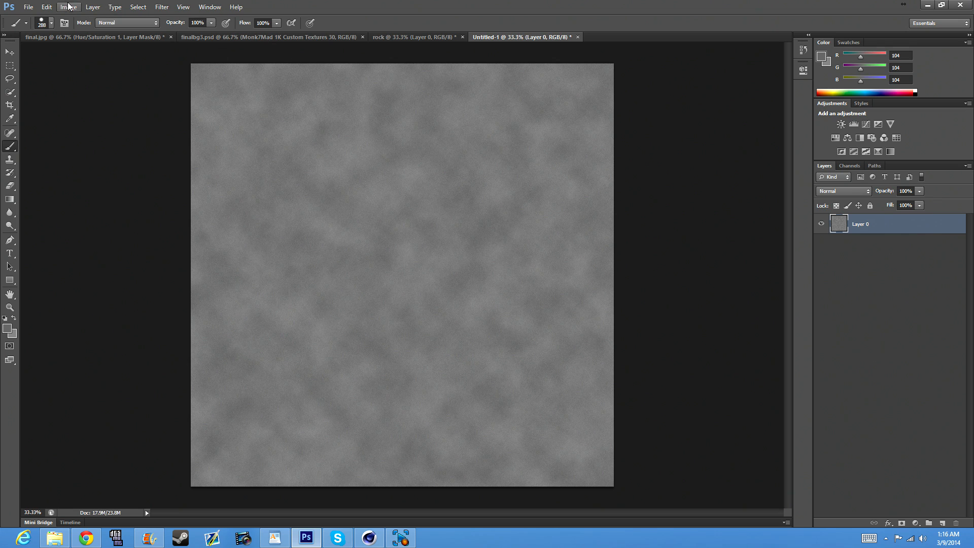
mouse_move(145, 19)
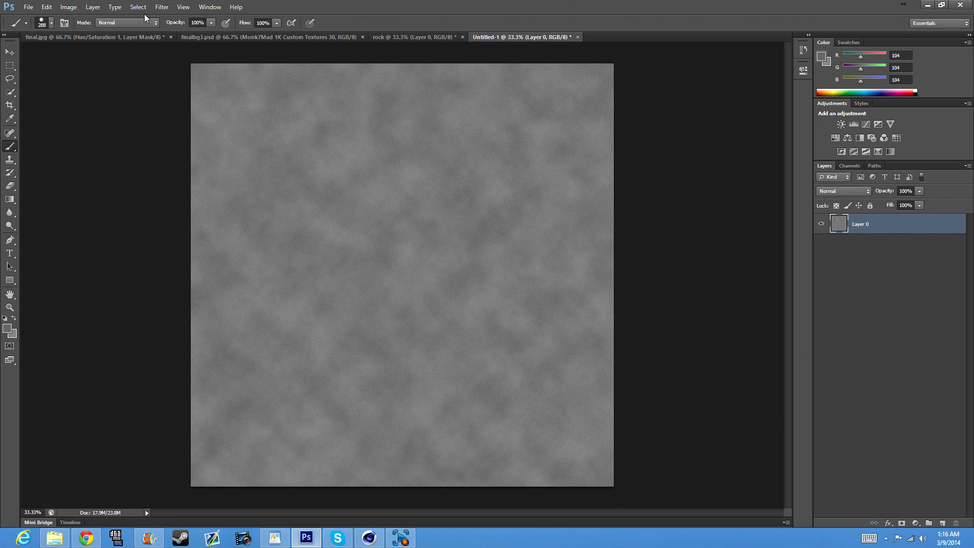
left_click(161, 7)
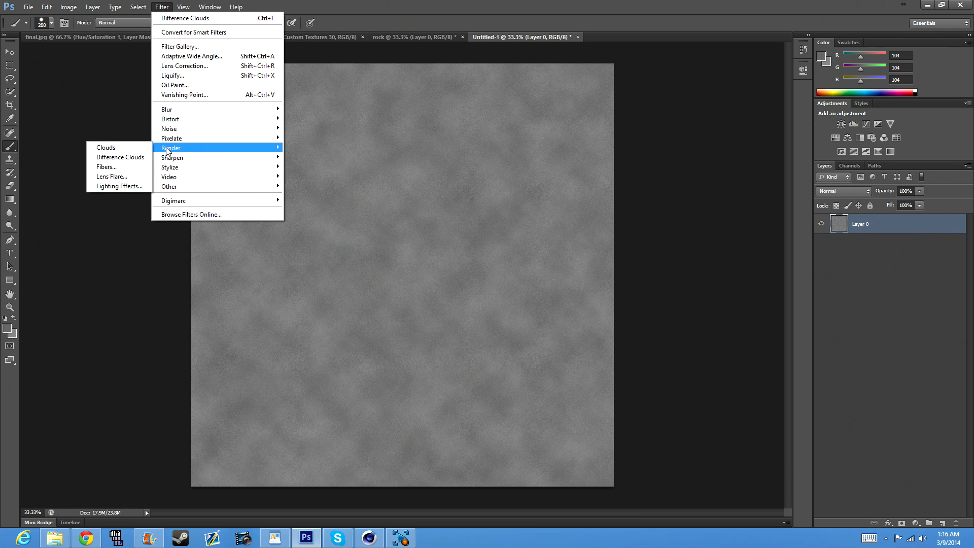
In Lighting Effects, clear the texture channel from the spot light
left_click(112, 185)
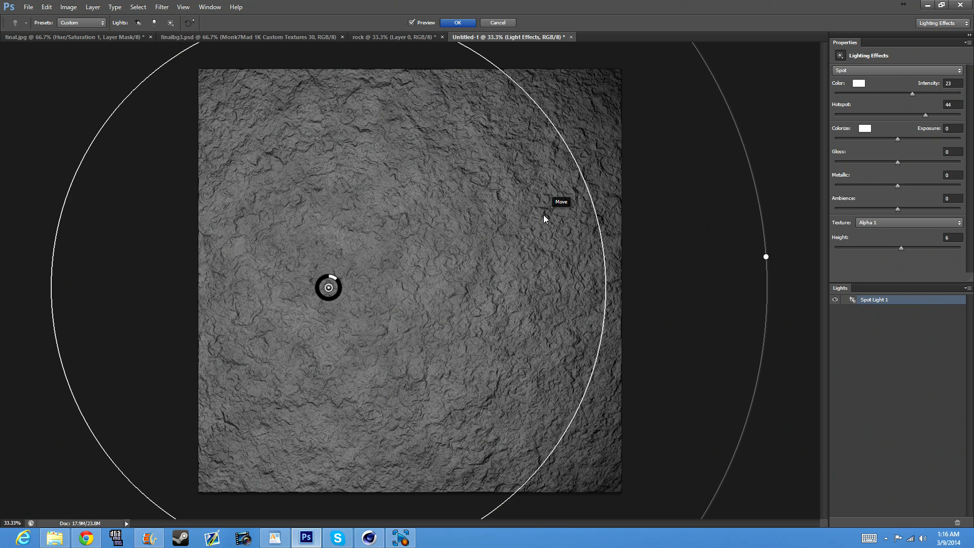
mouse_move(894, 226)
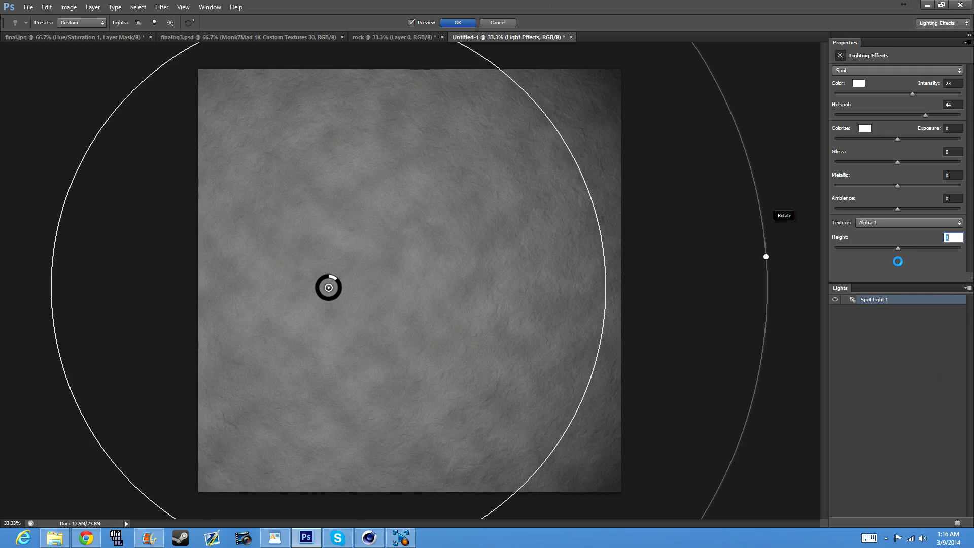
left_click(907, 222)
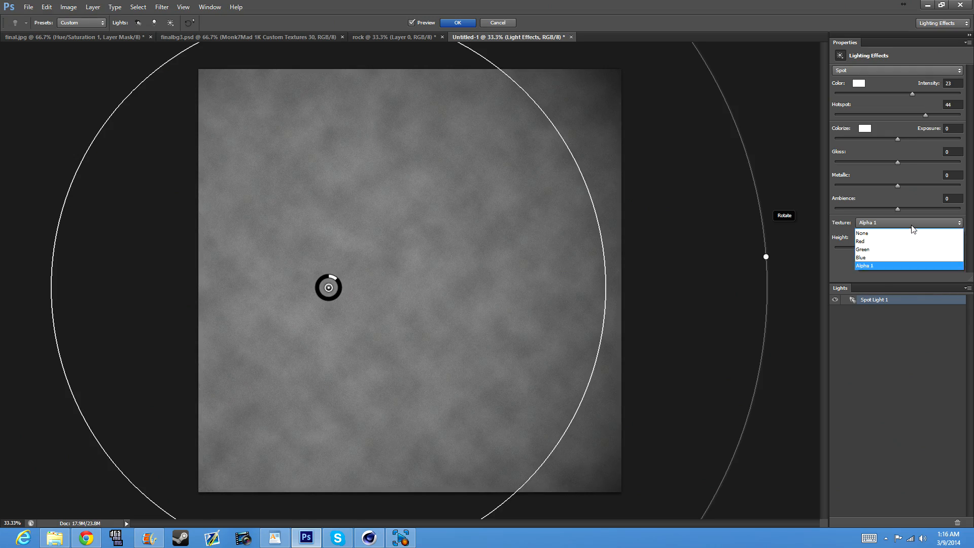
left_click(862, 234)
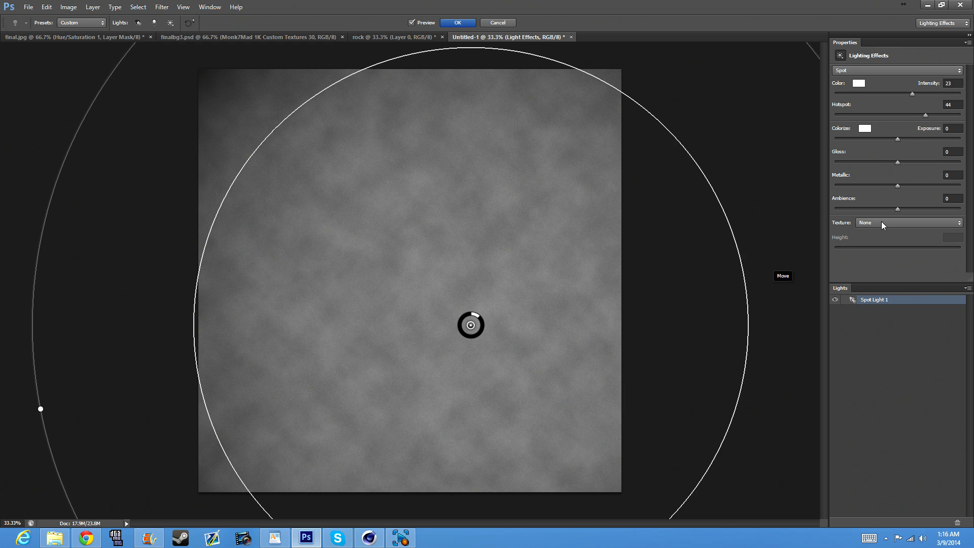
Use Alpha 1 as the spot light's texture channel and apply the lighting
left_click(908, 223)
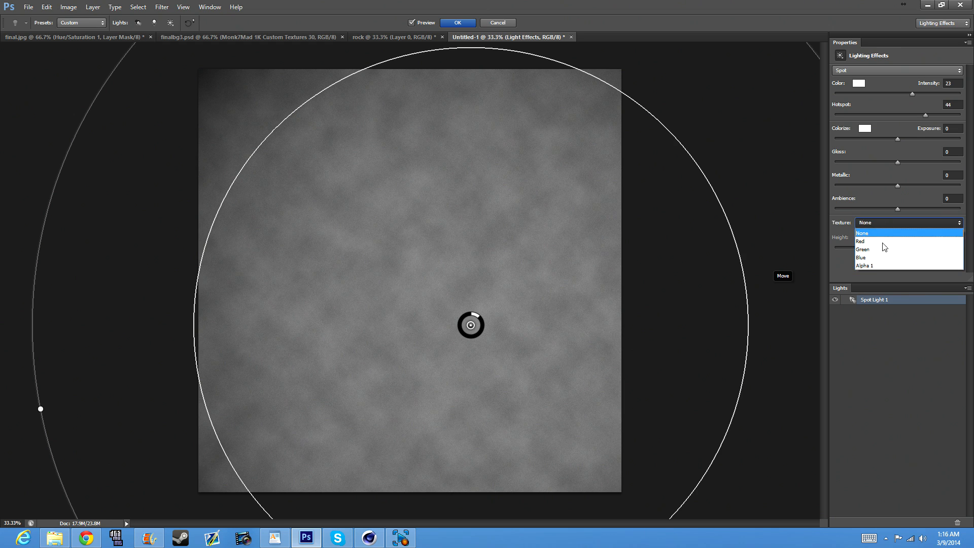
mouse_move(905, 266)
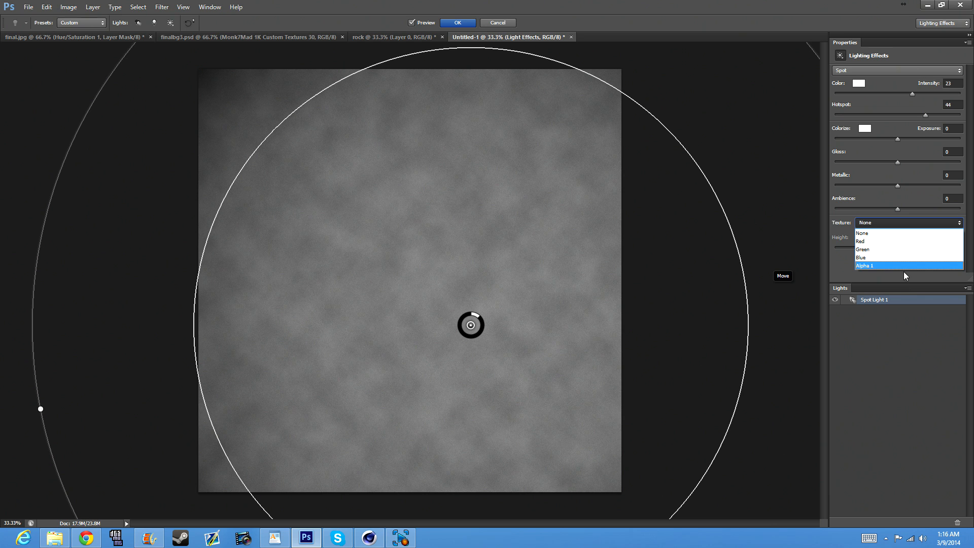
left_click(905, 265)
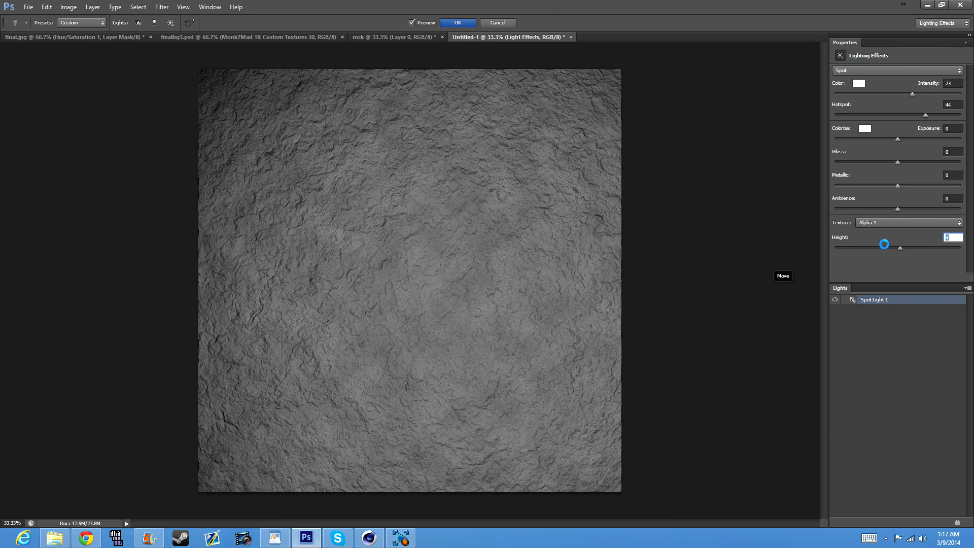
left_click(458, 23)
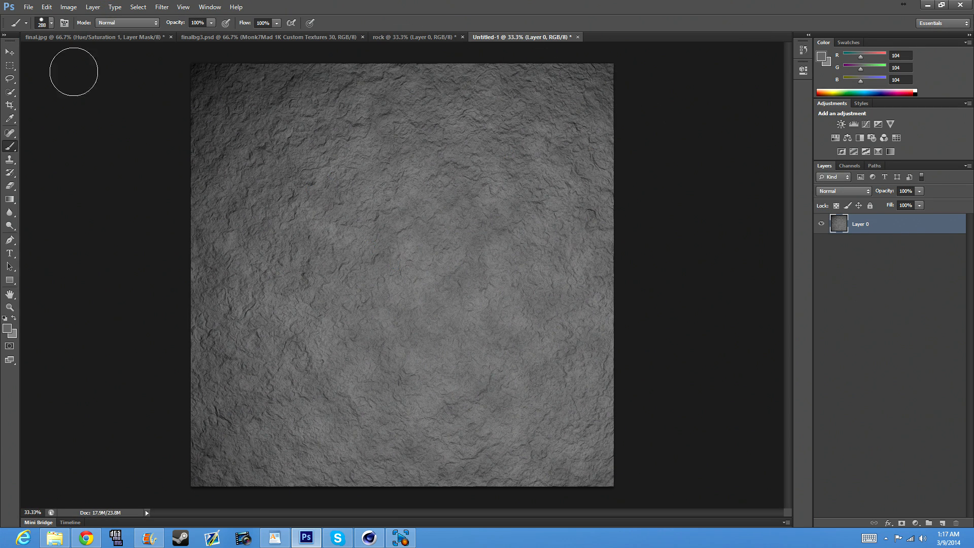
left_click(10, 52)
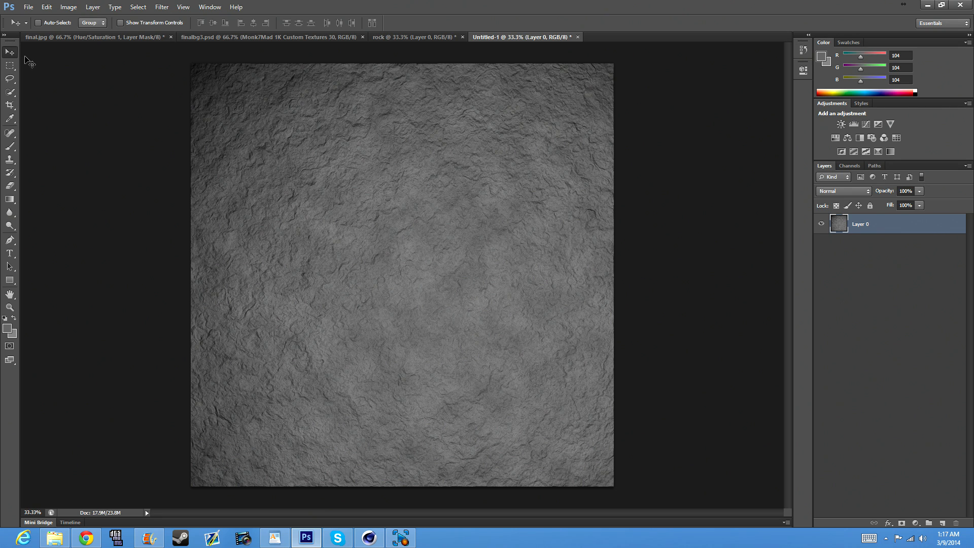
mouse_move(142, 140)
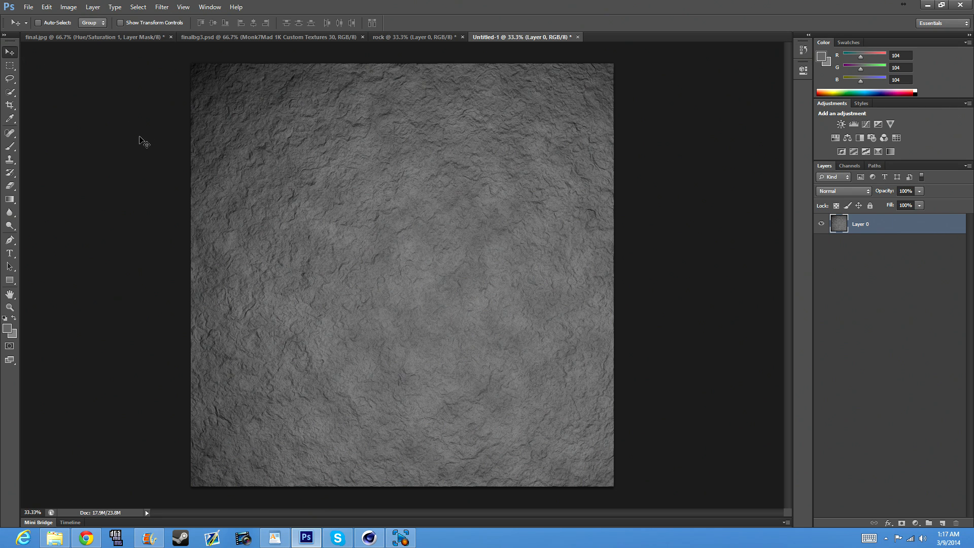